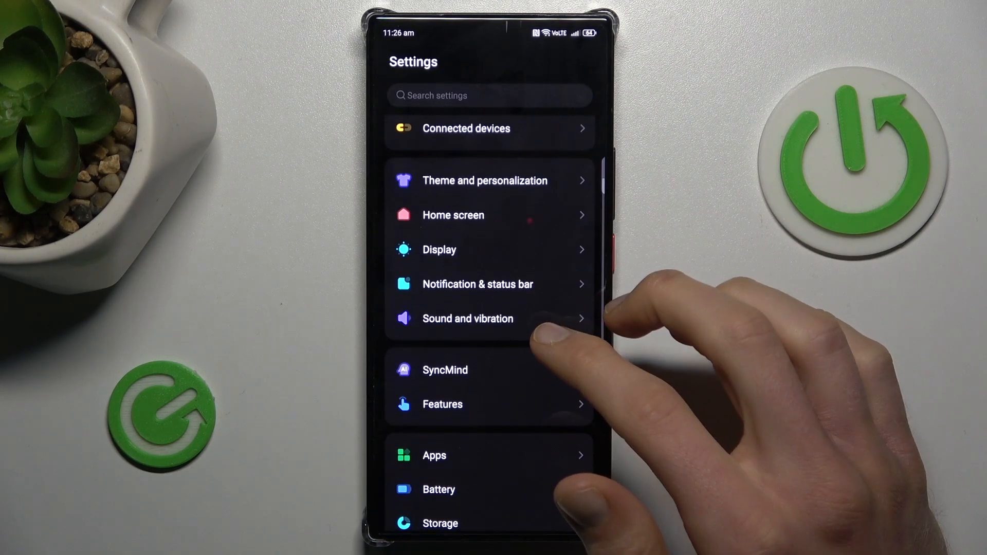
Reach Calendar's App info page from the Apps list under Recently opened apps.
{"action": "scroll", "scroll_direction": "down", "scroll_amount": 3}
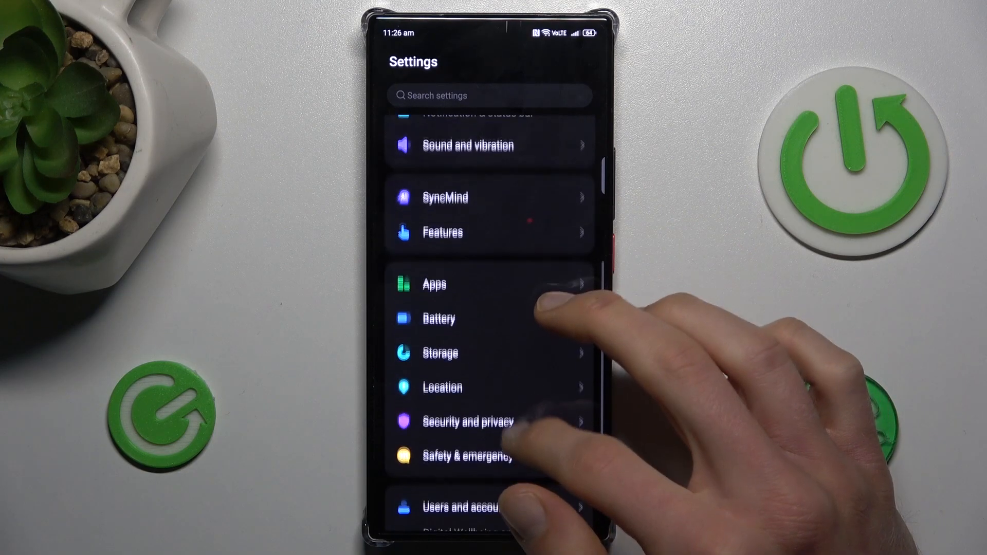
{"action": "left_click", "coordinate": [434, 284]}
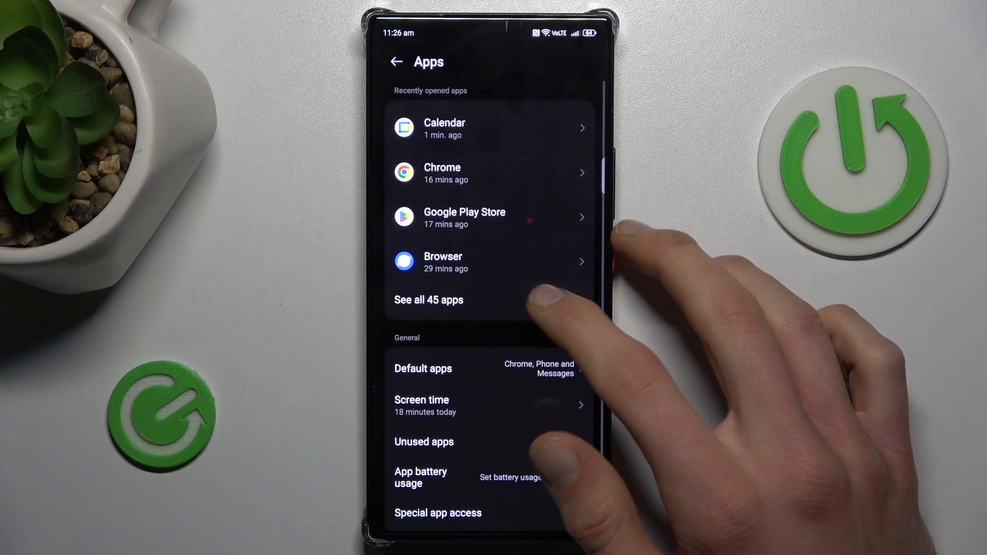
{"action": "left_click", "coordinate": [429, 299]}
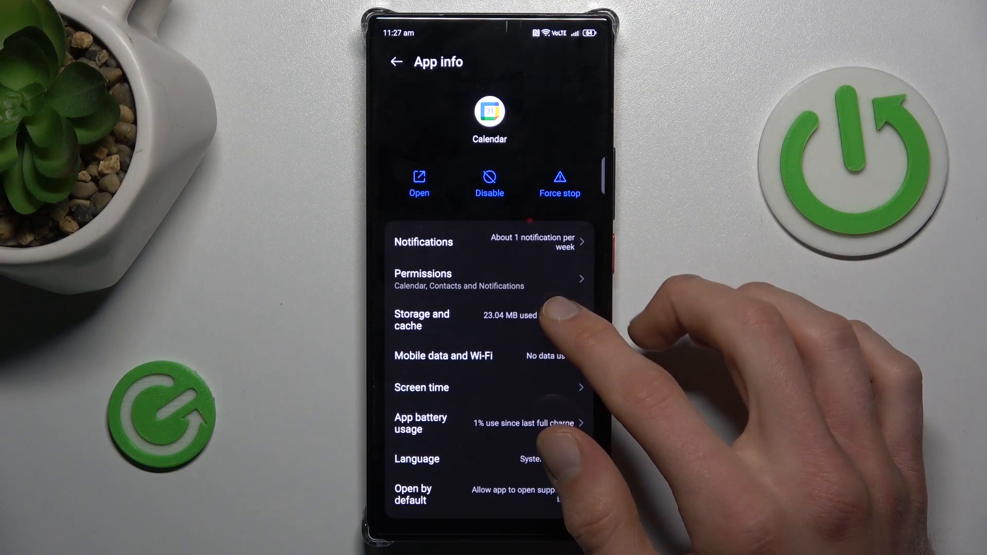
Clear Calendar's cache from Storage and cache, leaving 0 B cache and 21.88 MB total.
{"action": "left_click", "coordinate": [421, 320]}
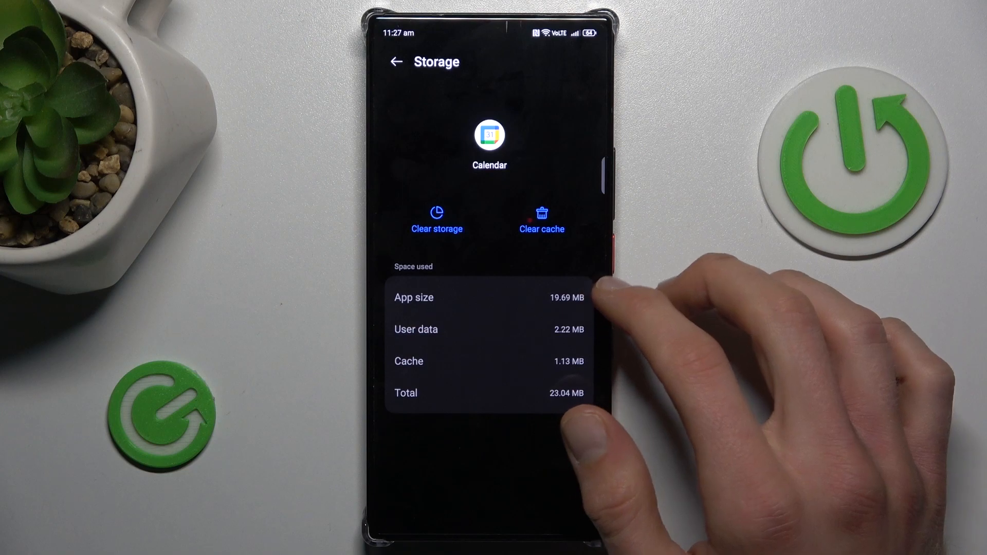
{"action": "left_click", "coordinate": [542, 219]}
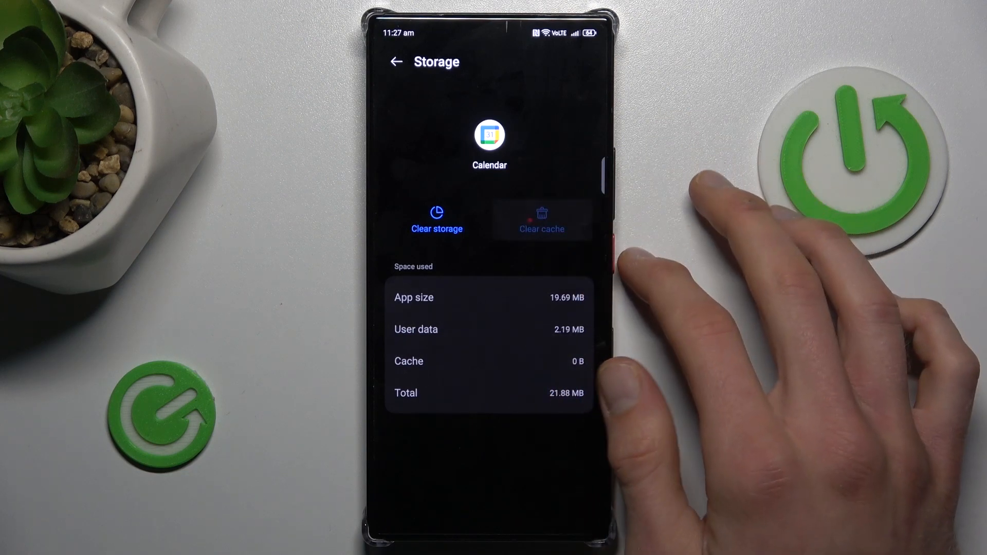